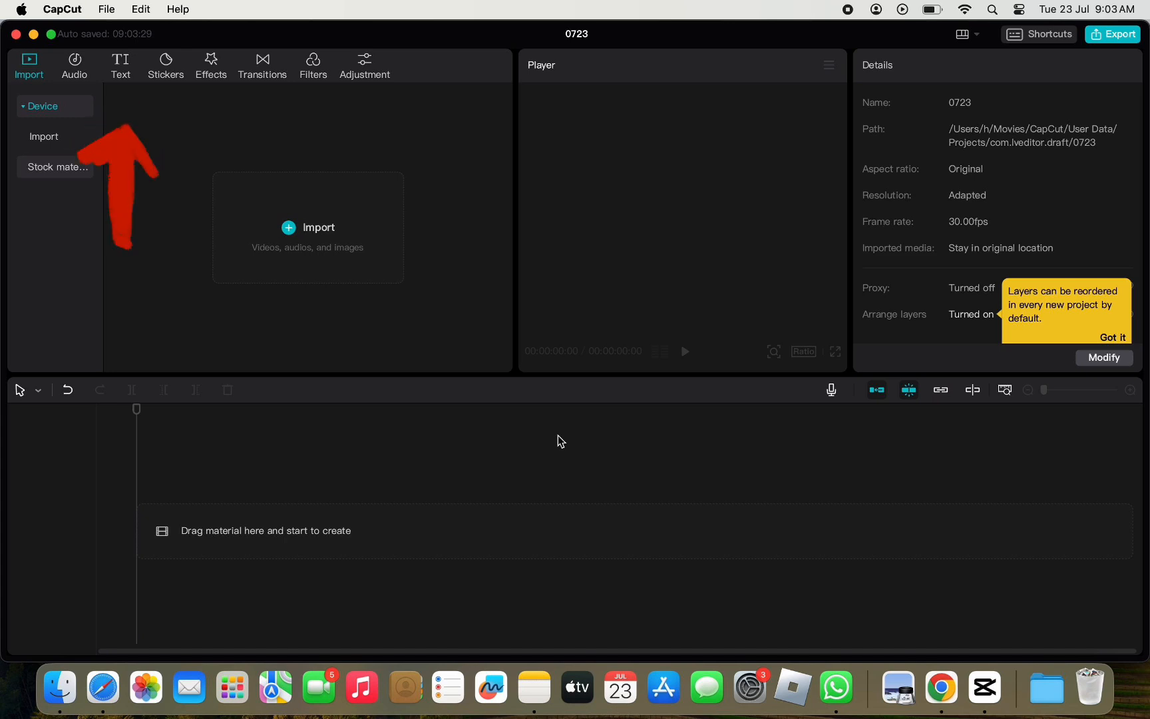
- Add the Default text preset from the Text tab to the timeline
click(120, 65)
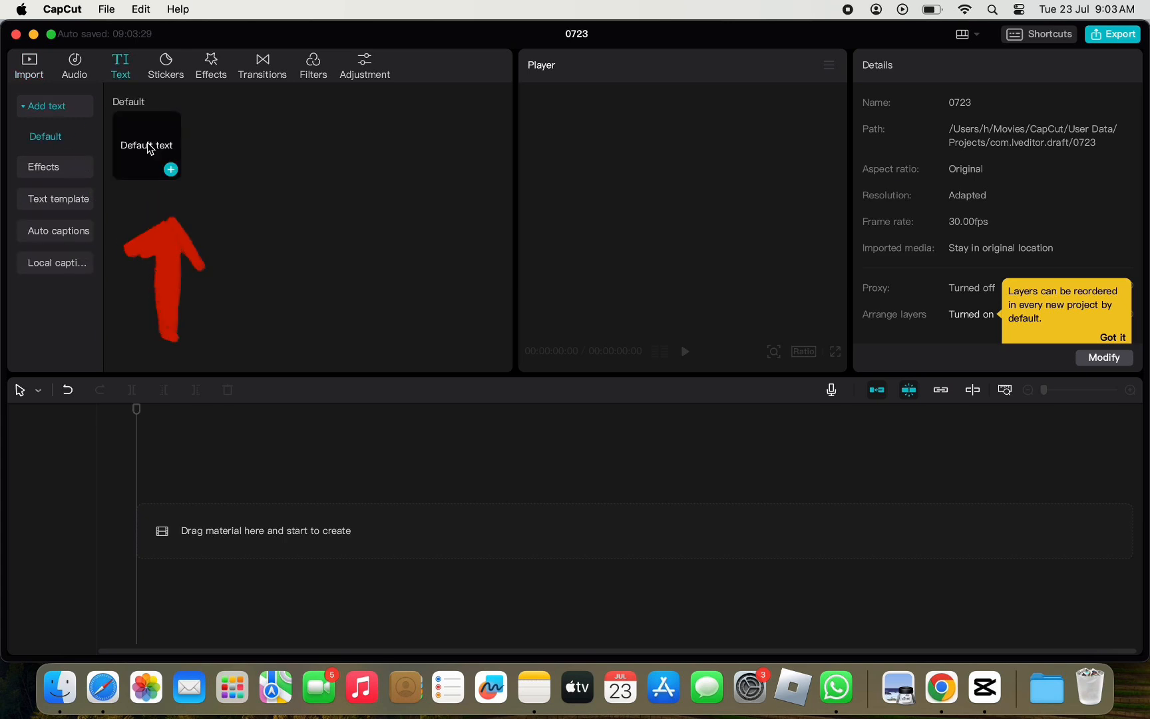
click(170, 169)
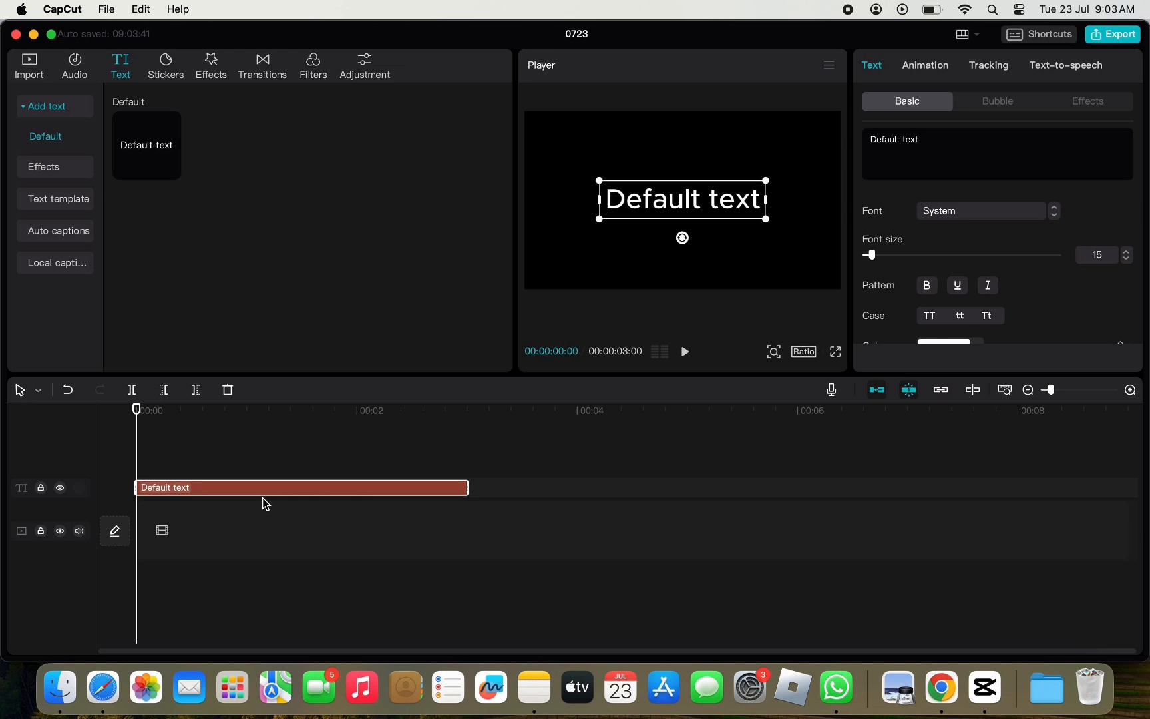
- Clear the 'Default text' content so the text box is empty
double_click(910, 140)
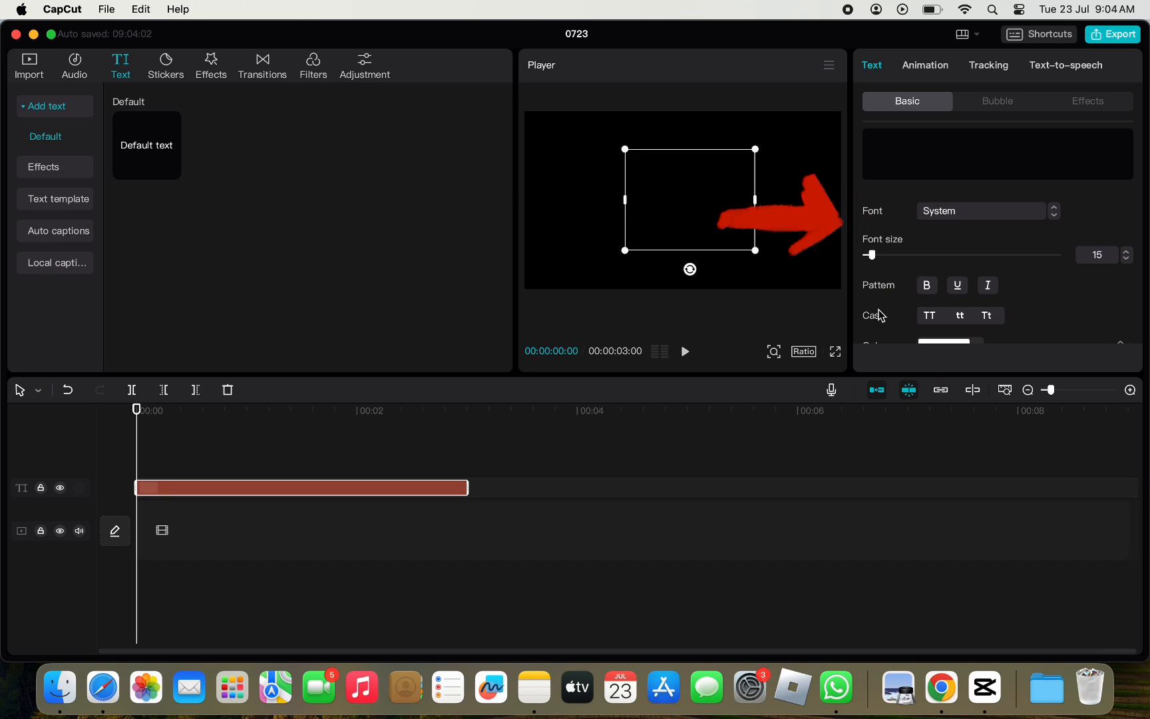
- Enable Background on the empty text and set its colour to blue 0023FF
scroll(down, 3)
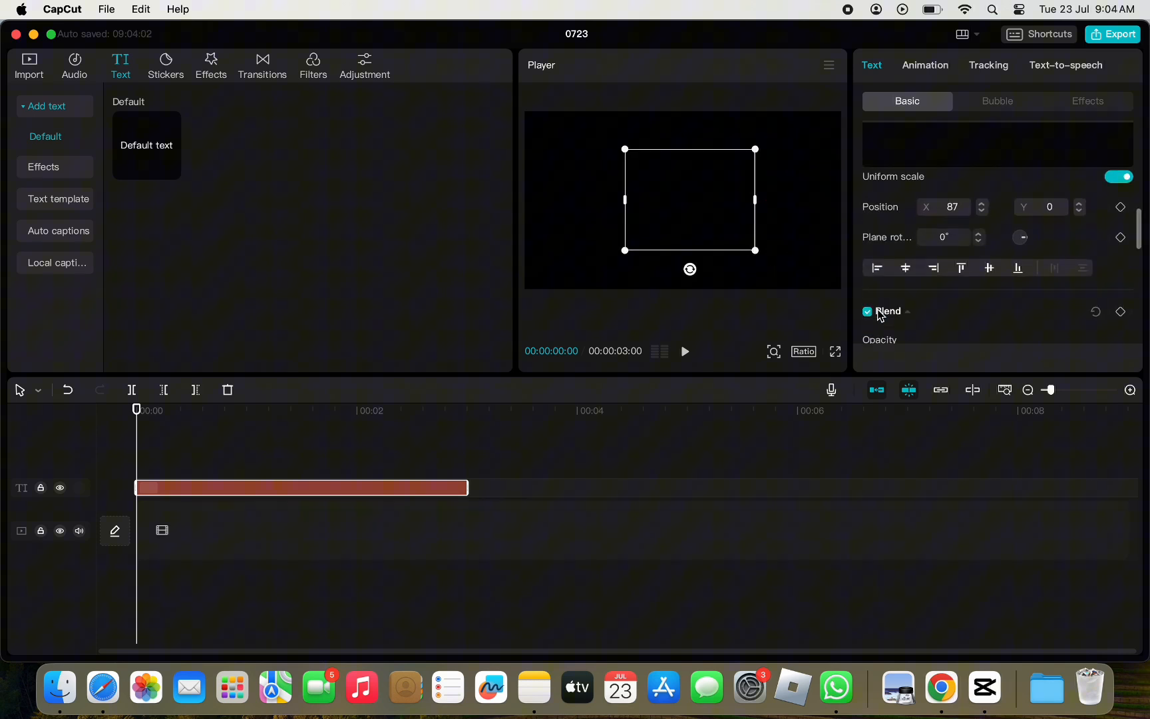
scroll(down, 3)
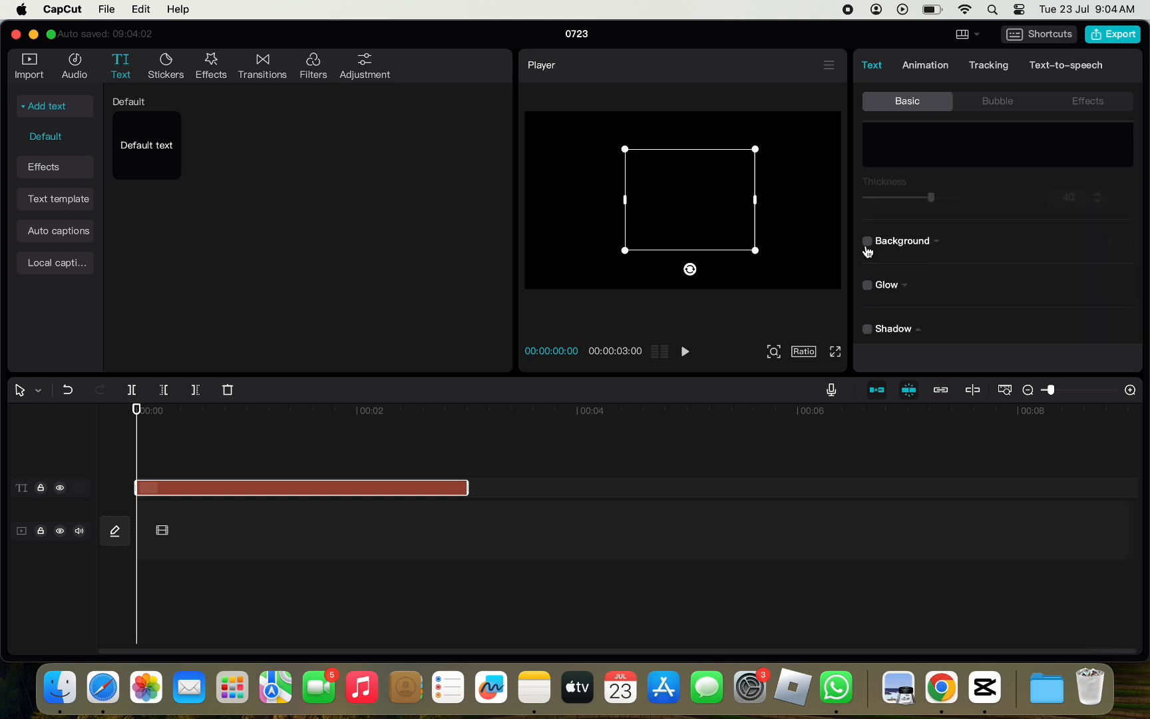
click(868, 240)
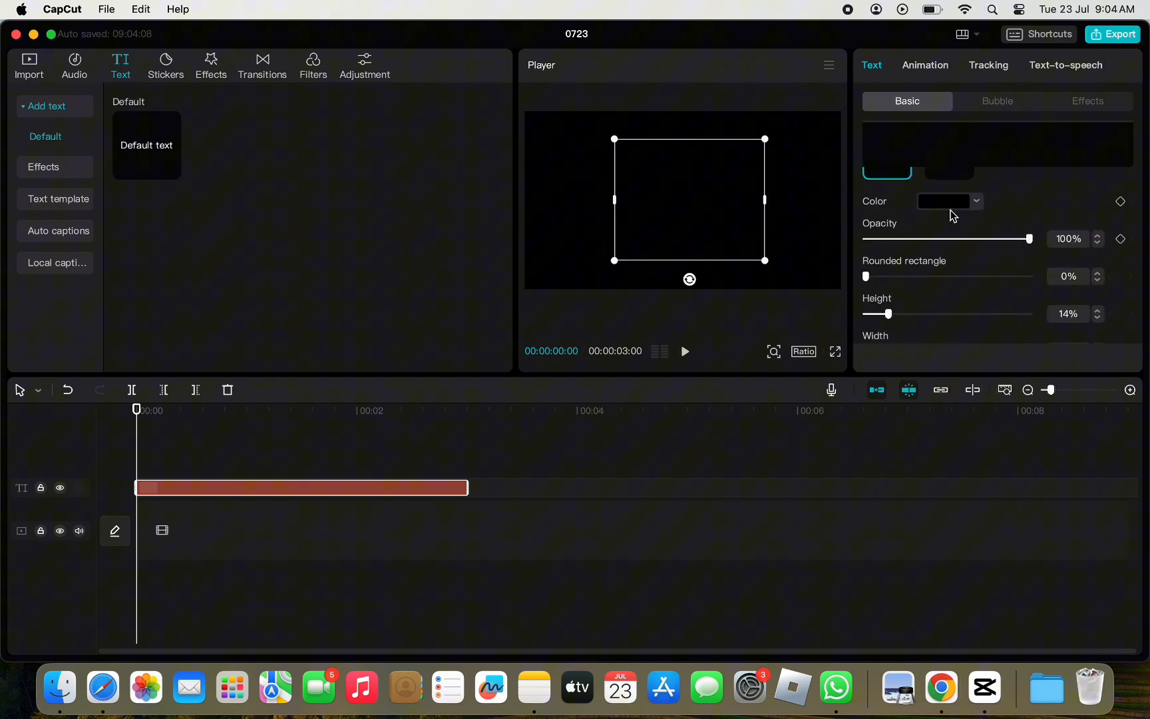
click(976, 201)
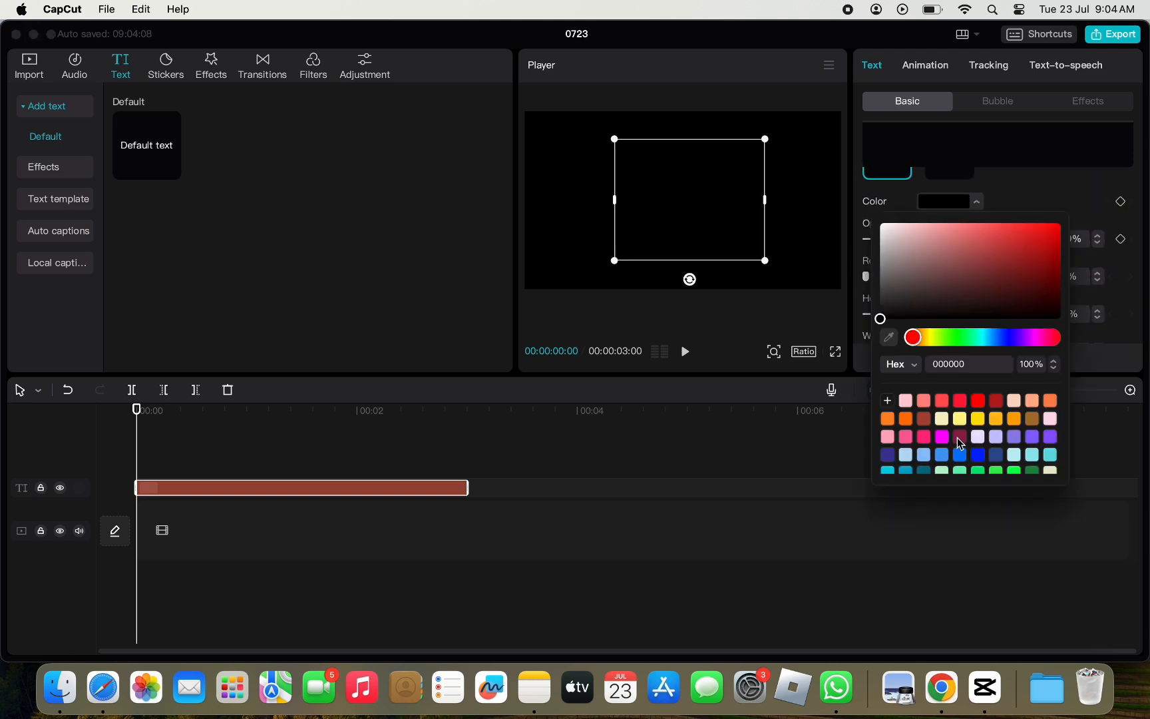
click(978, 454)
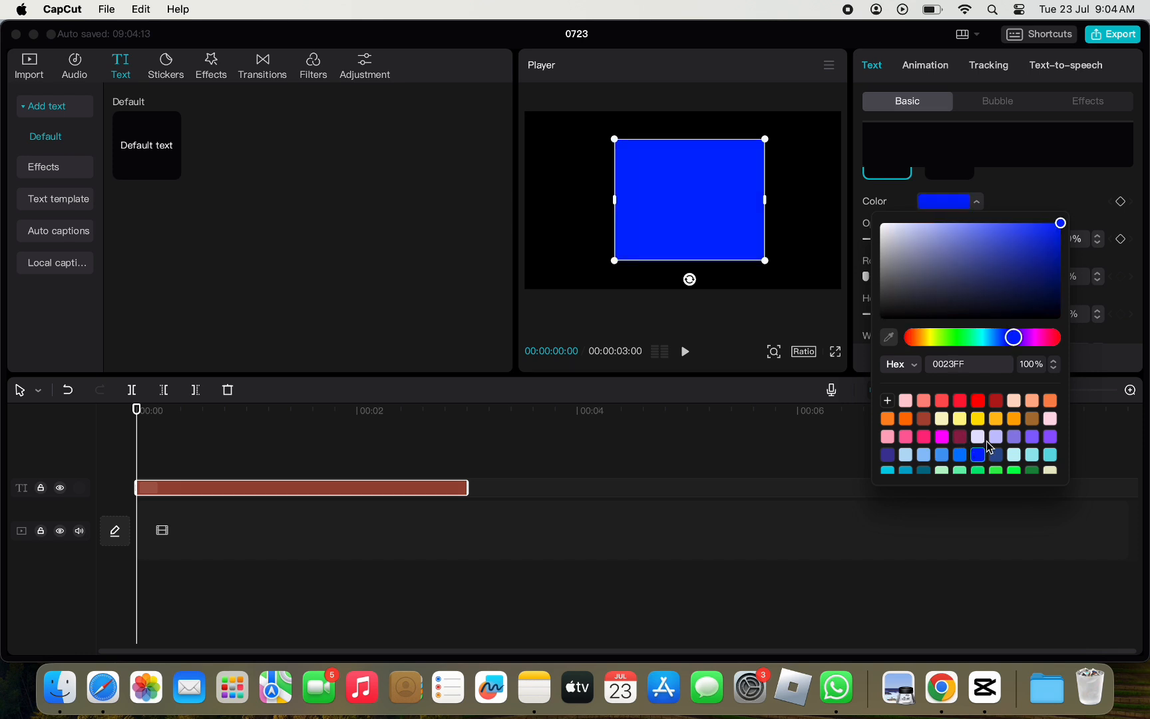
click(701, 186)
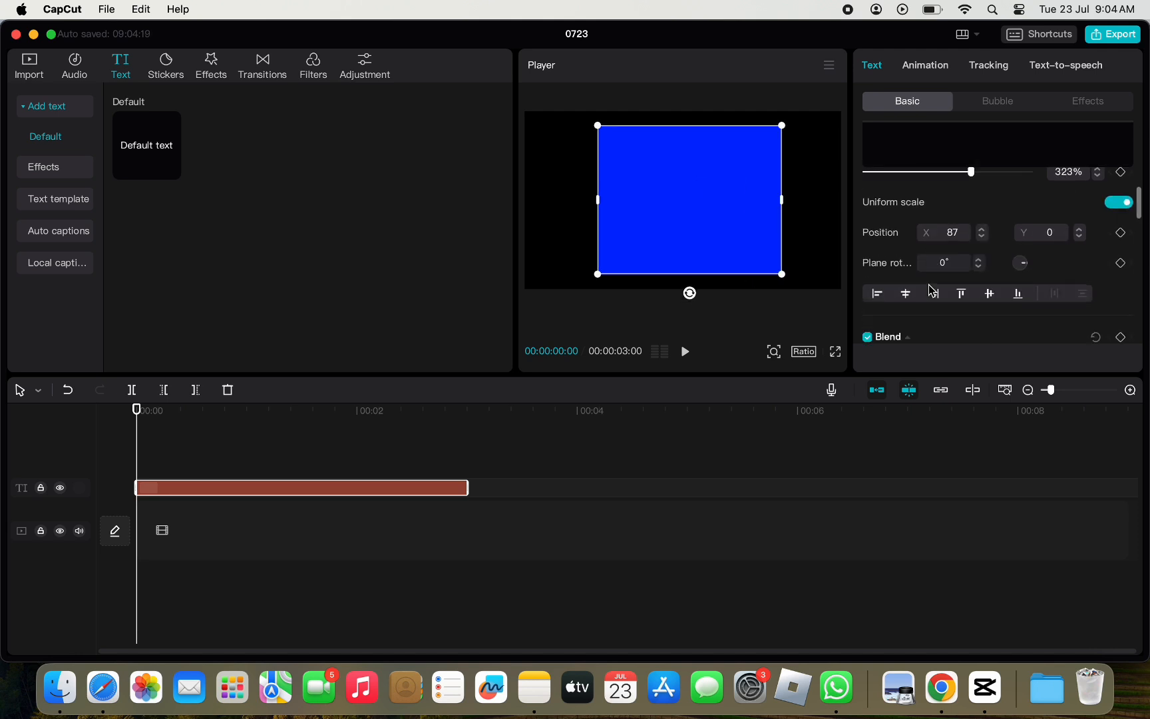
- Set the rectangle's Blend opacity to 32% for a dark semi-transparent blue
scroll(down, 3)
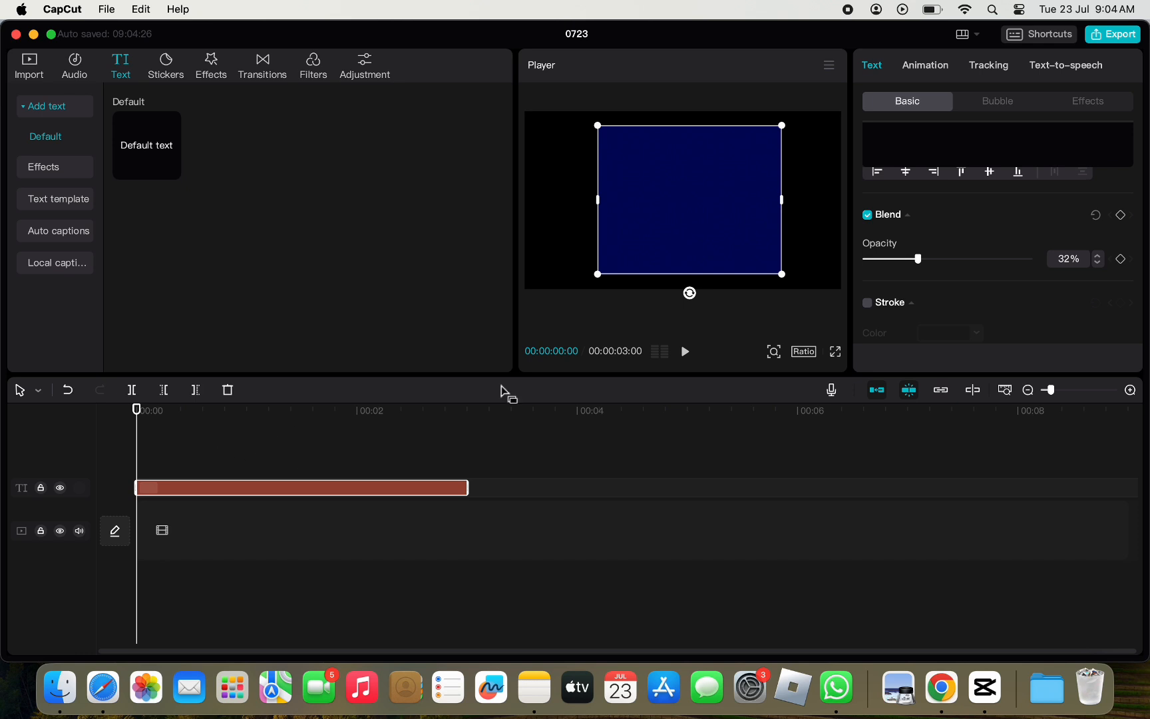
mouse_move(652, 252)
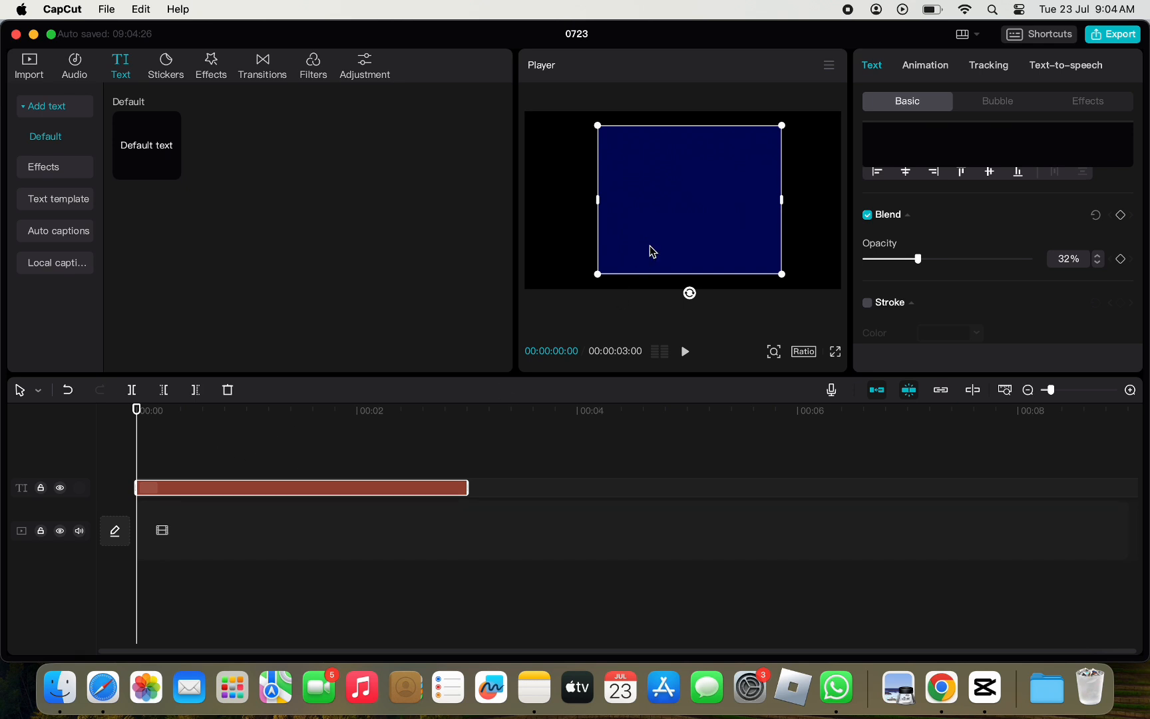